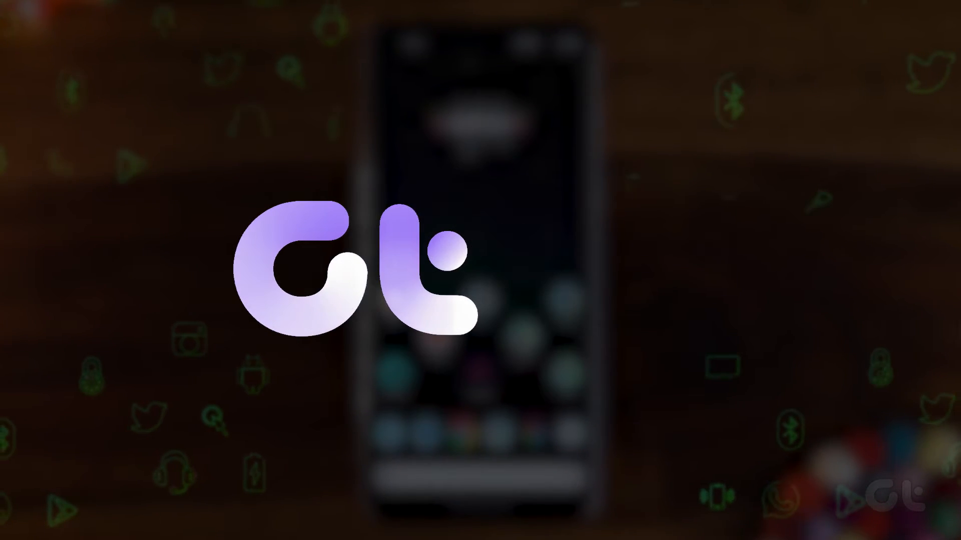
Search the Play Store for 'Nova' and open the already-installed Nova Launcher listing.
type("Nova")
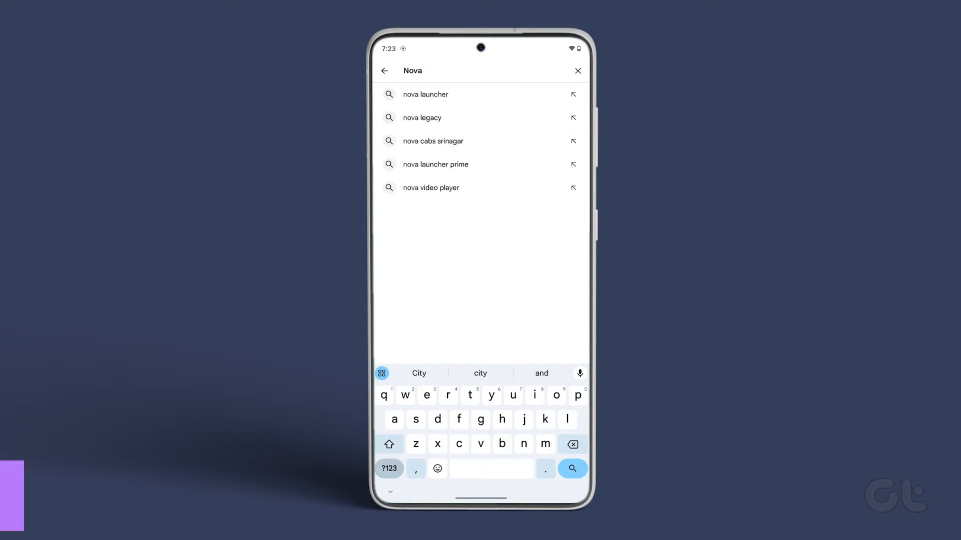
left_click(425, 94)
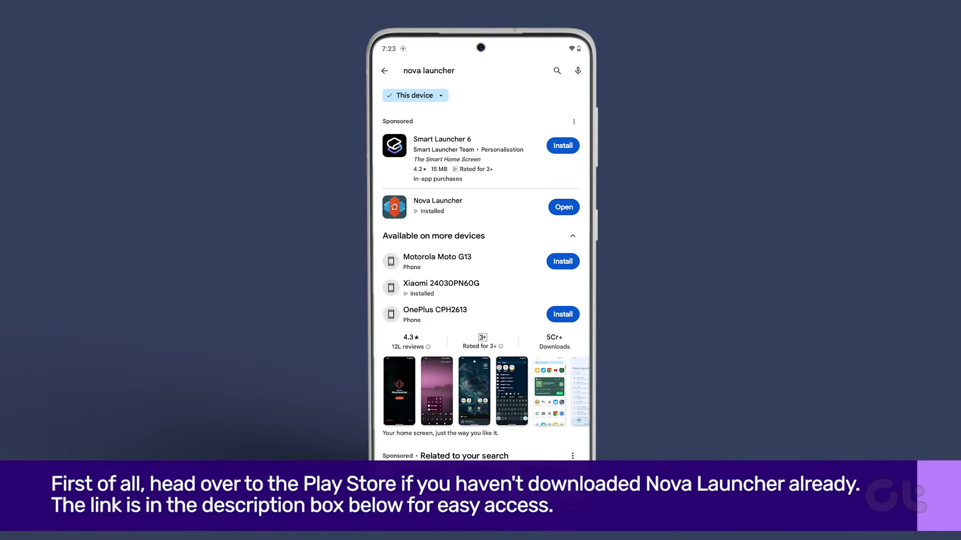
left_click(438, 206)
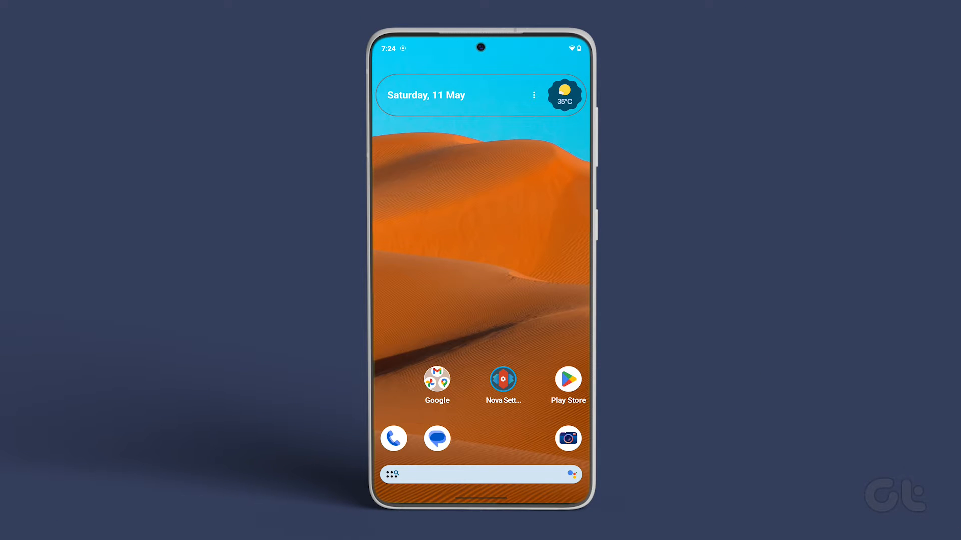
From Nova Settings, reach the Select default launcher option and choose Nova Launcher.
left_click(503, 380)
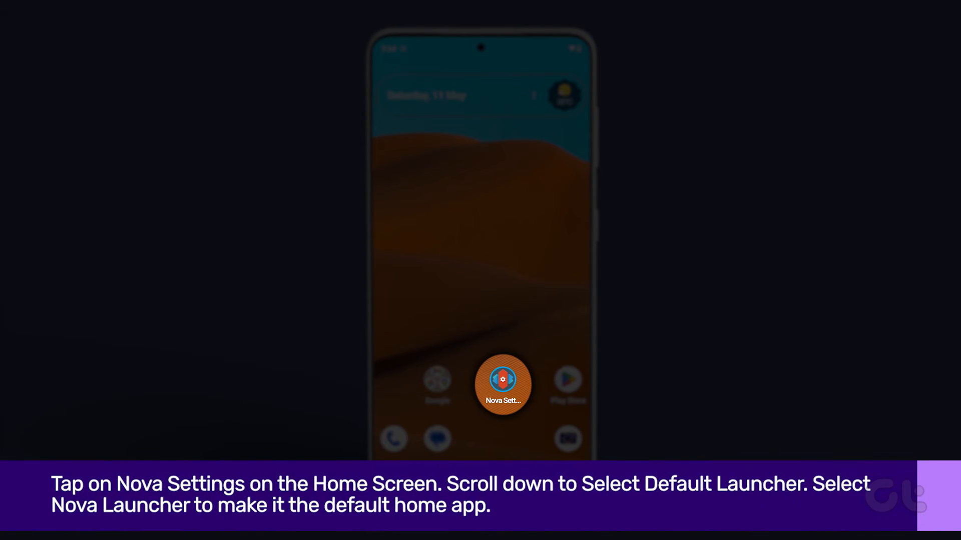
left_click(502, 385)
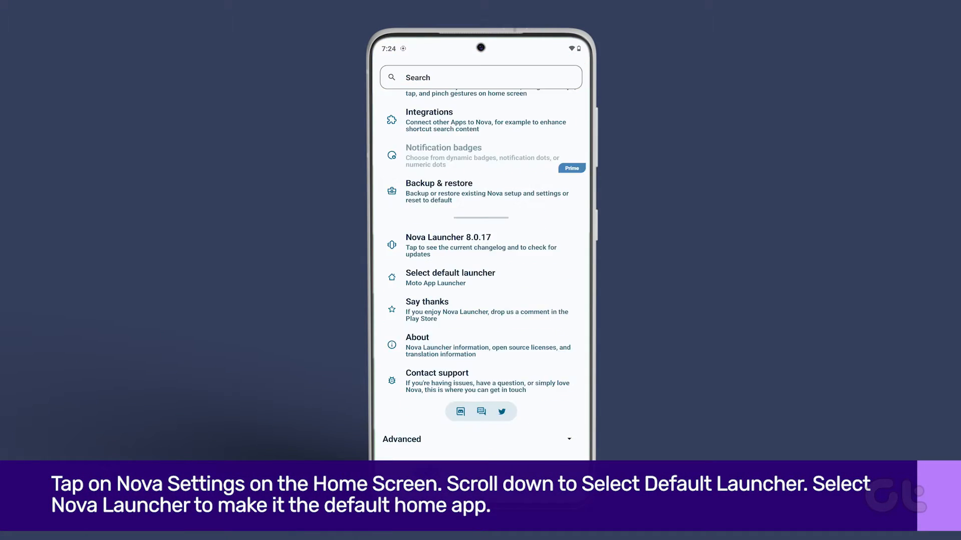
left_click(450, 272)
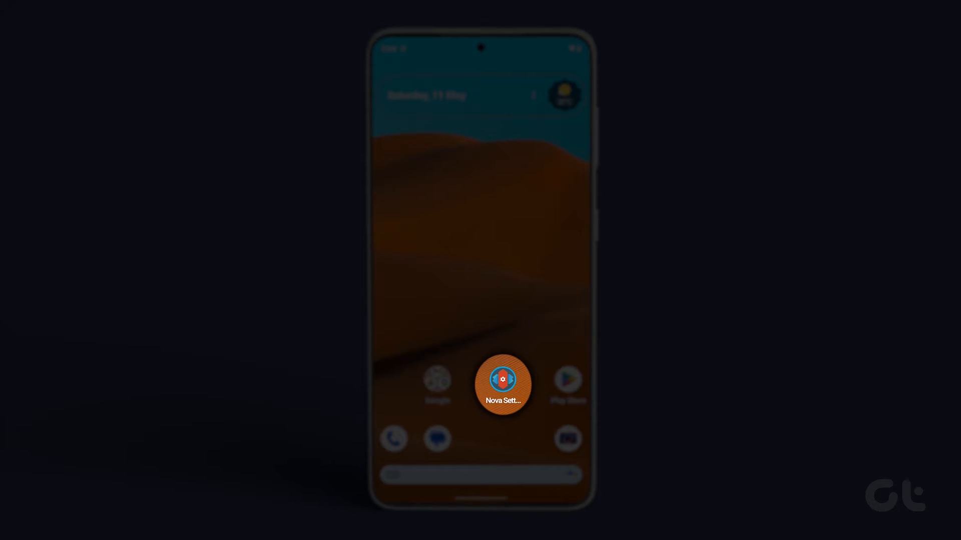
Go into Nova Settings' App drawer section to reach the background colour picker.
left_click(505, 384)
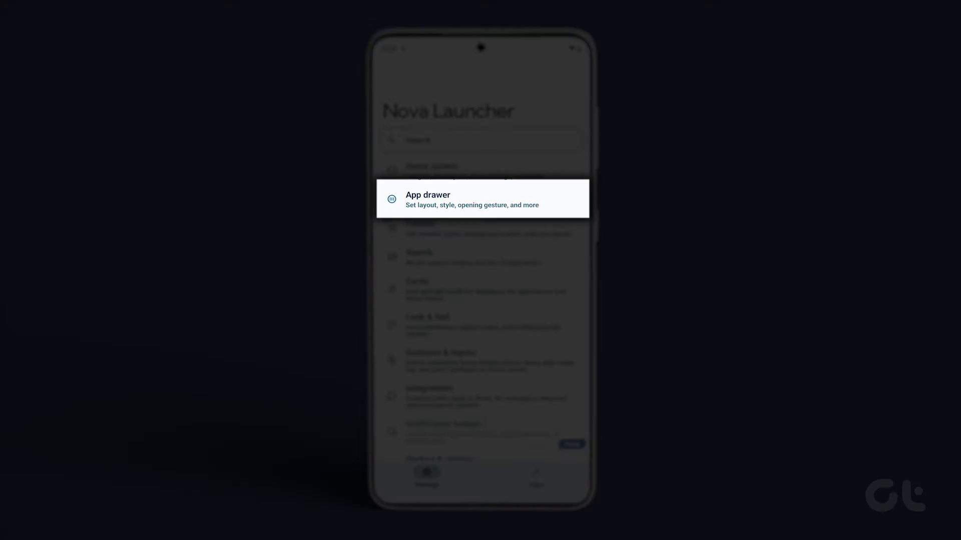
left_click(480, 199)
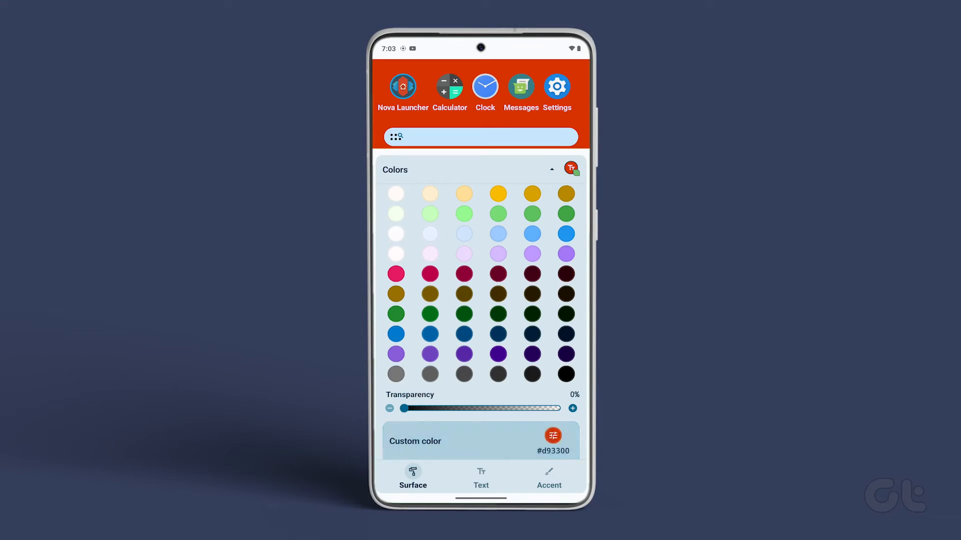
Set a custom drawer colour with hue about 62° and brightness 100%, giving bright yellow #f7ff00.
left_click(552, 437)
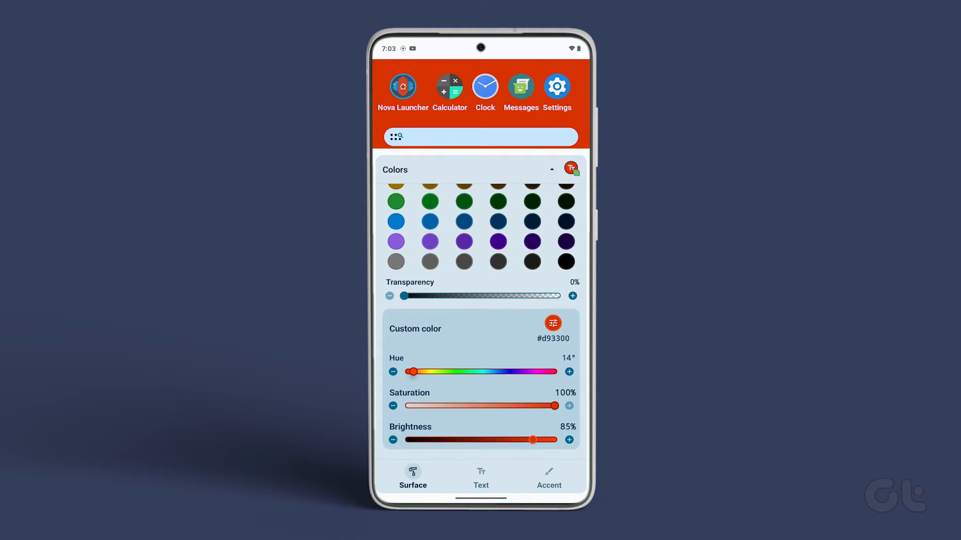
left_click_drag(412, 372, 428, 372)
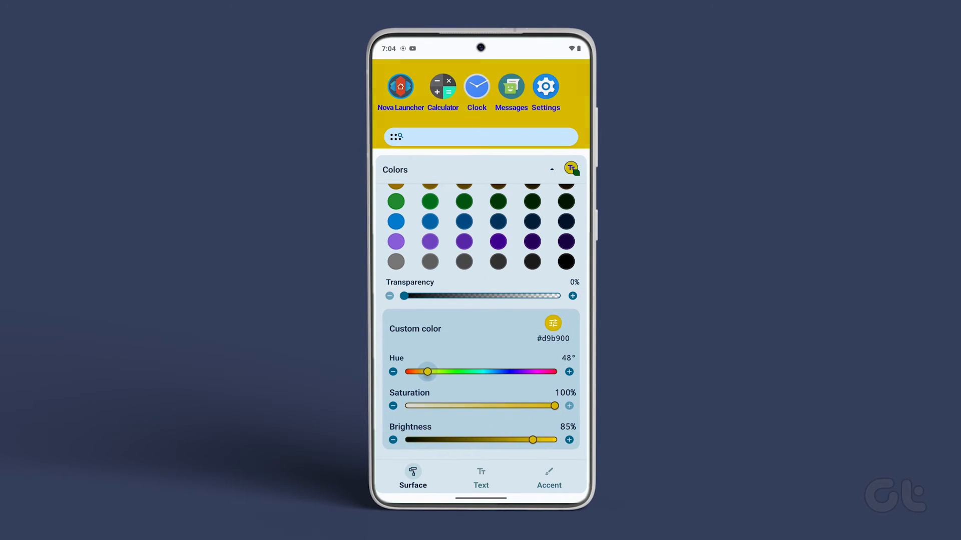
left_click_drag(532, 439, 555, 439)
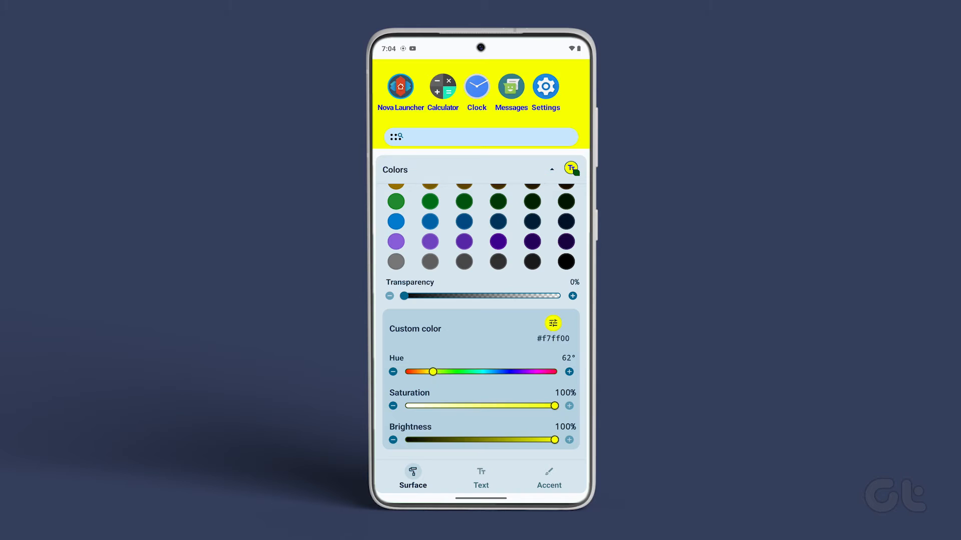